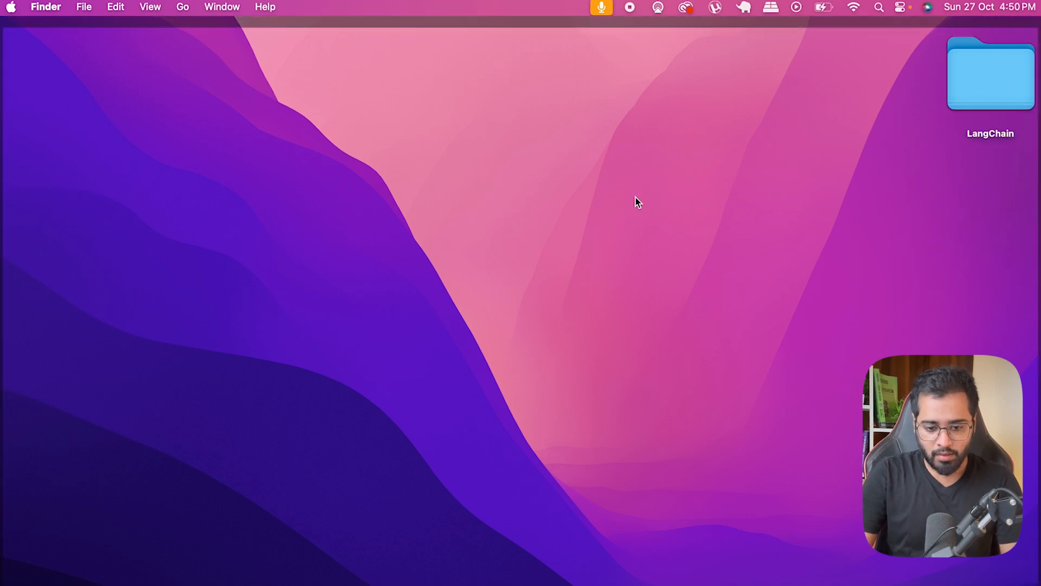
Step: Search Spotlight for 'Visual Studio Code' to launch the editor
text(visual Studio Code)
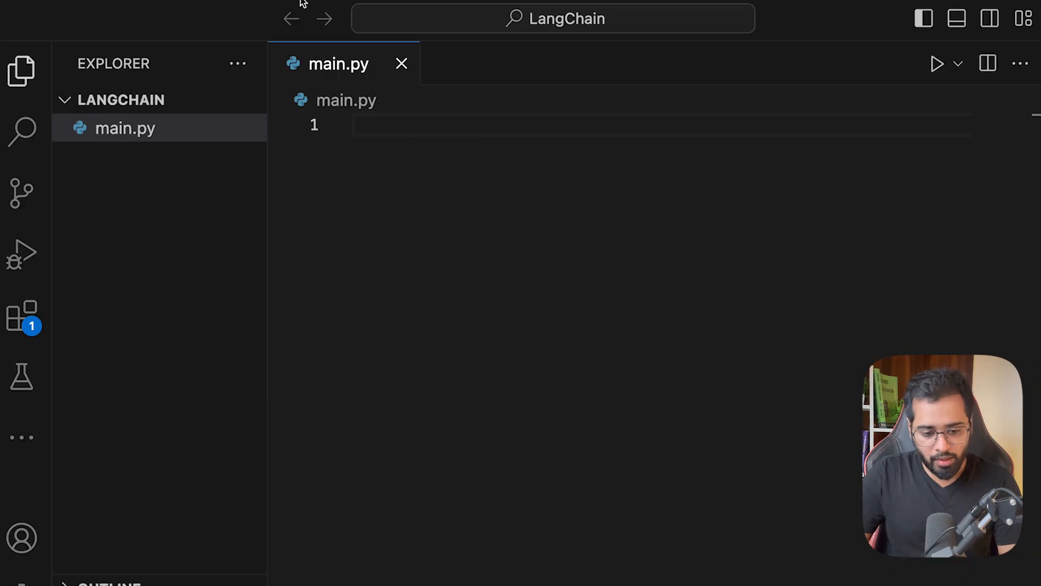
Step: Open the integrated terminal in the LangChain project with Ctrl+`
key(ctrl+`)
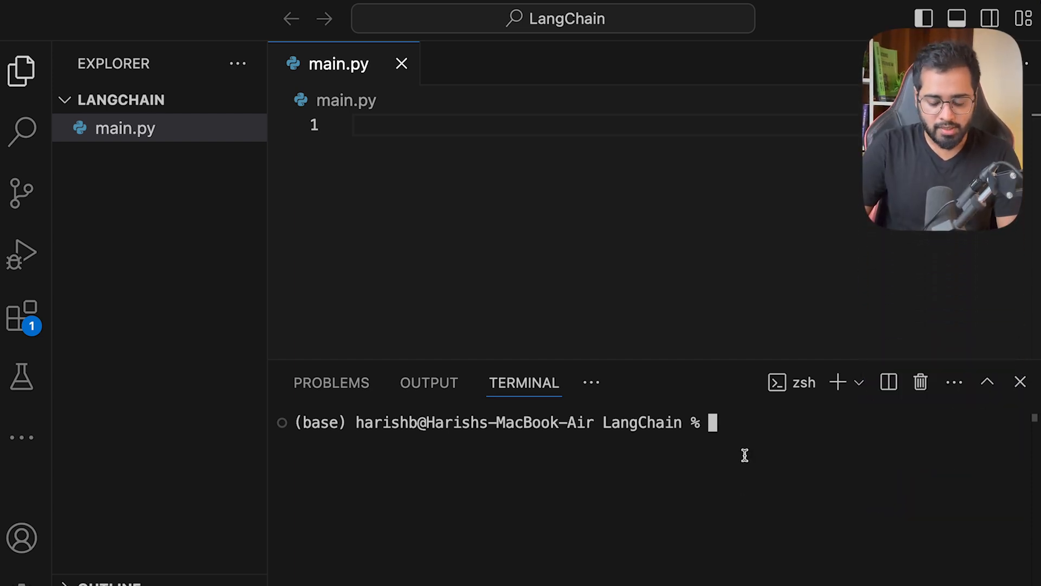
Step: Enter the python3 -m venv .venv command in the terminal
text(pythn3 -m)
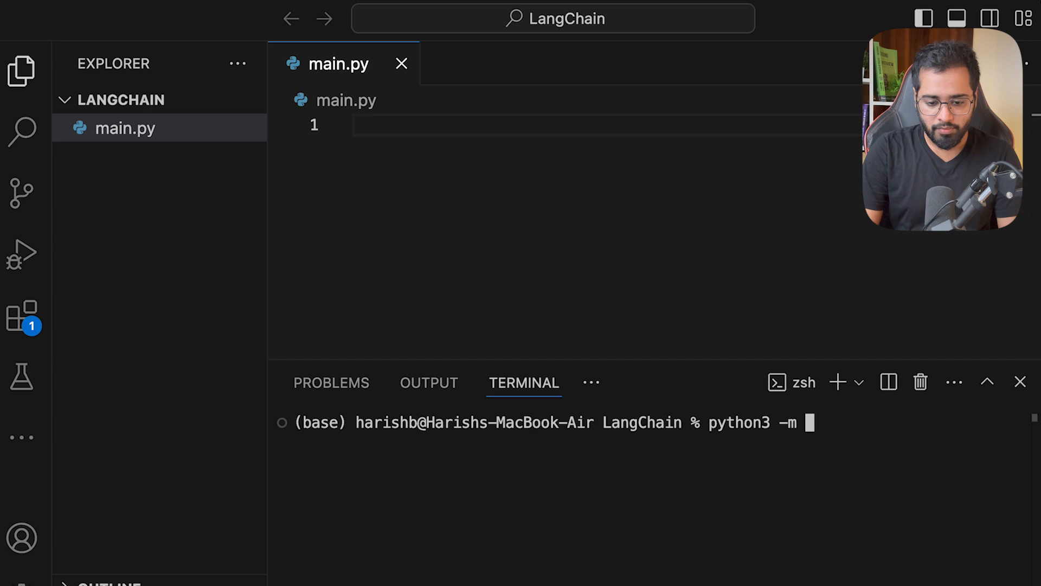
text(venv)
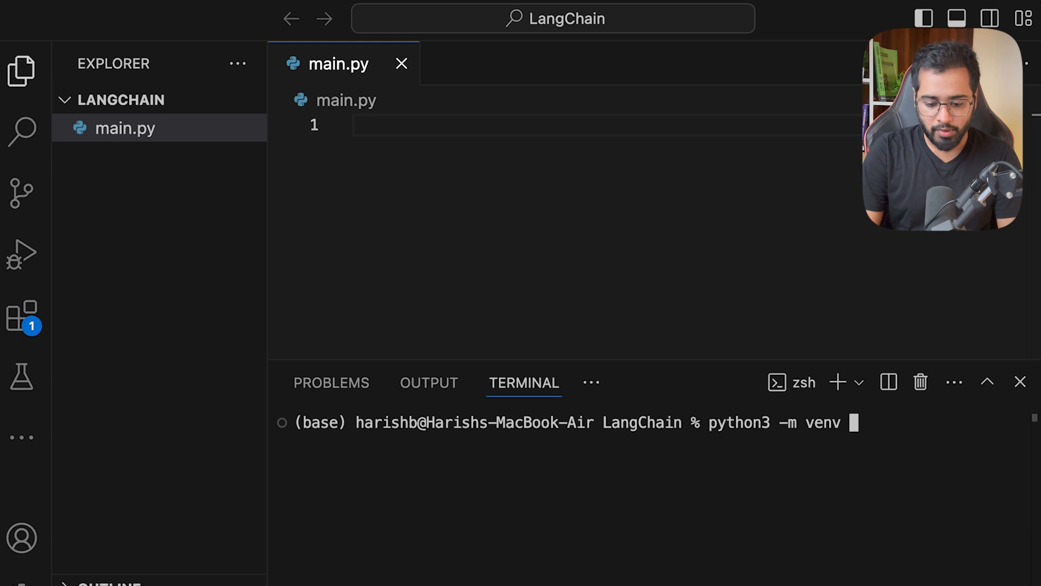
text(.)
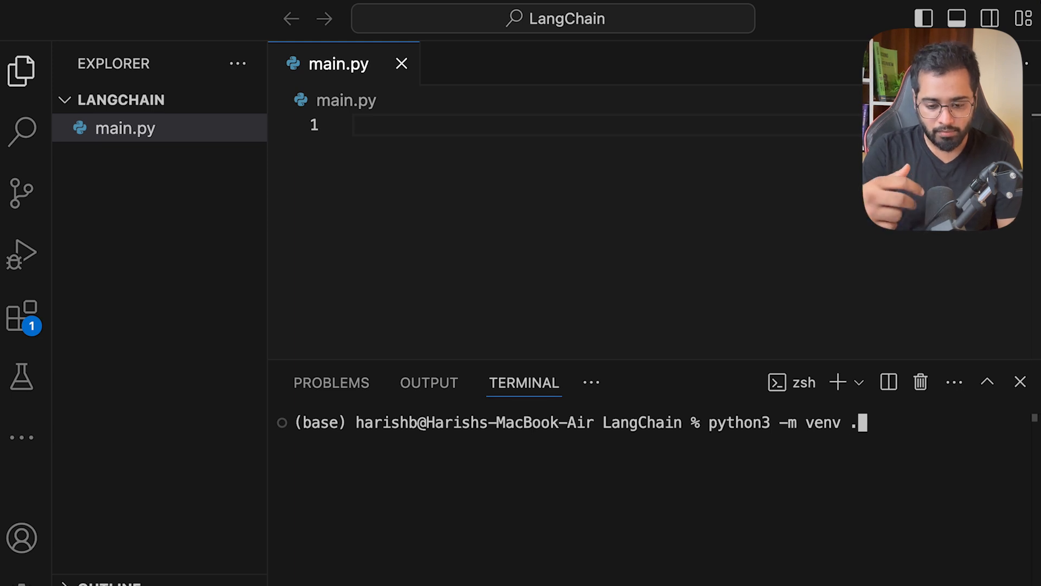
text(venv)
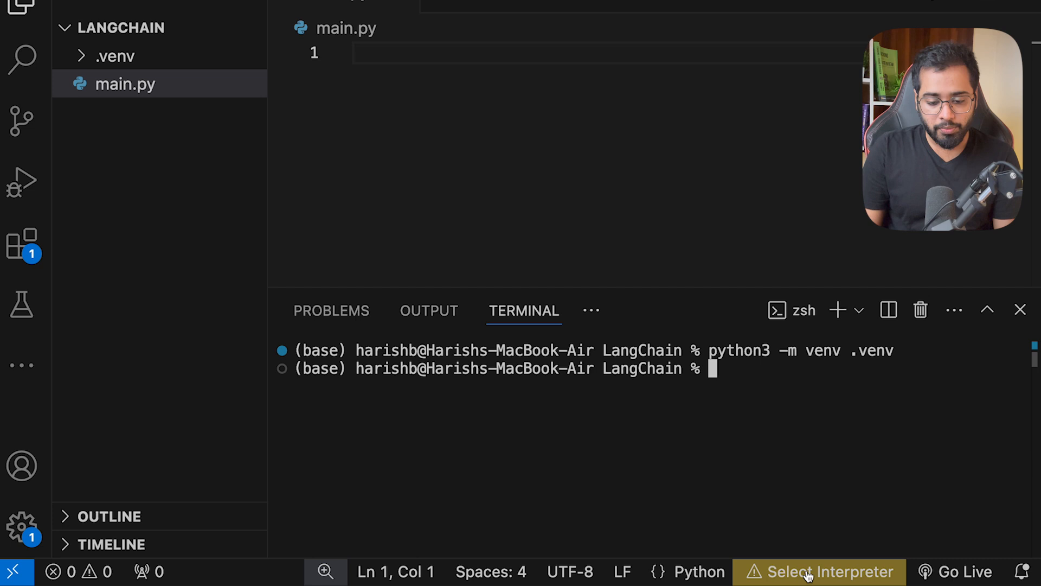
Step: Select Python 3.12.0 ('.venv': venv) as the interpreter and focus the terminal
click(828, 571)
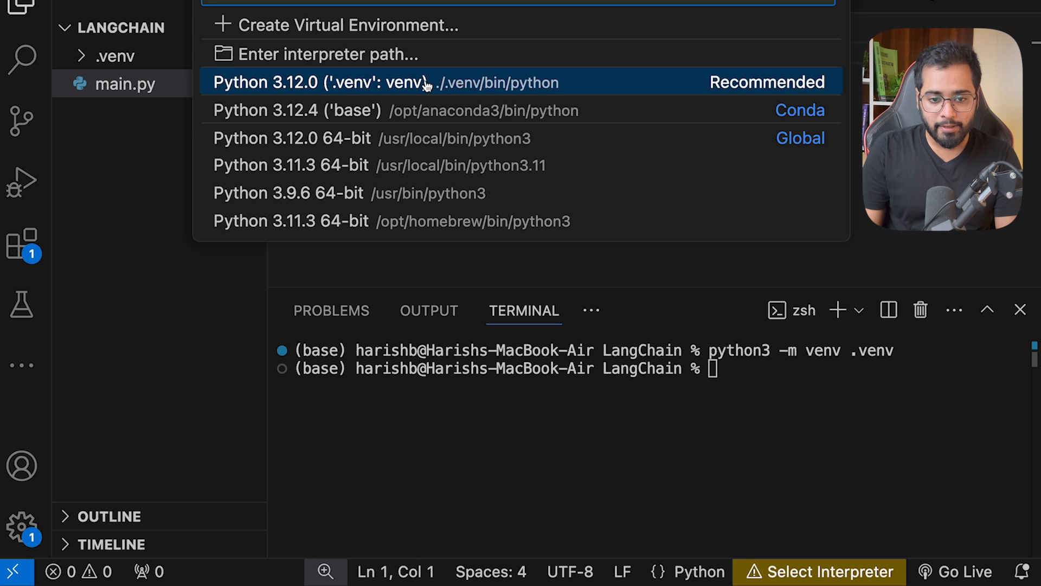
click(385, 82)
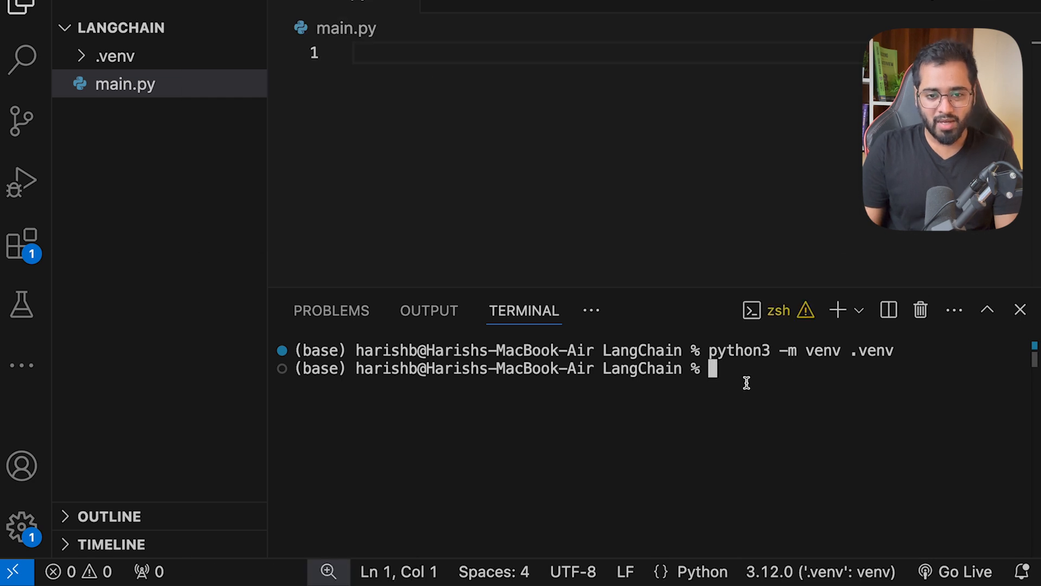
mouse_move(820, 571)
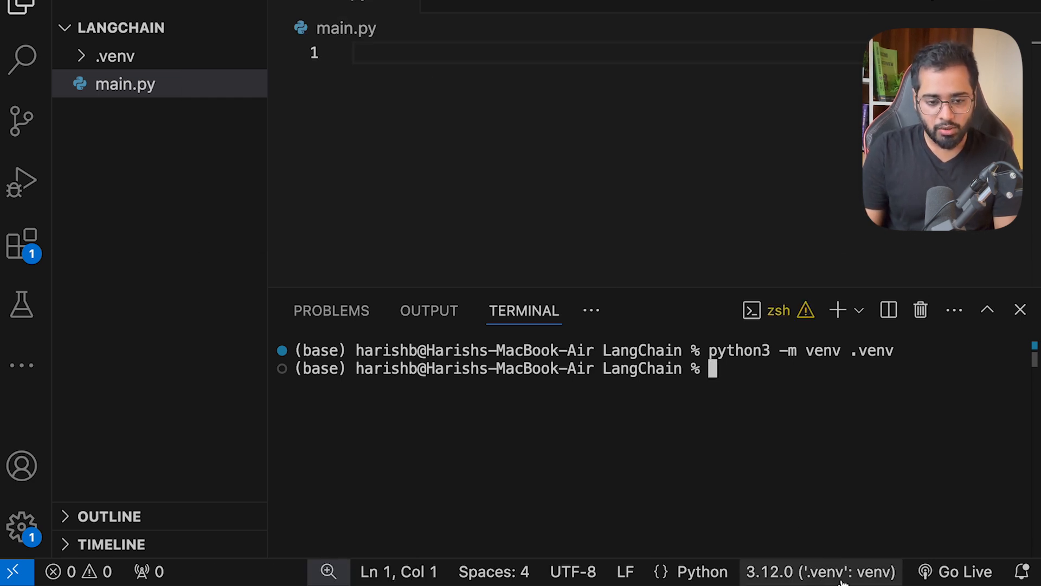
mouse_move(820, 572)
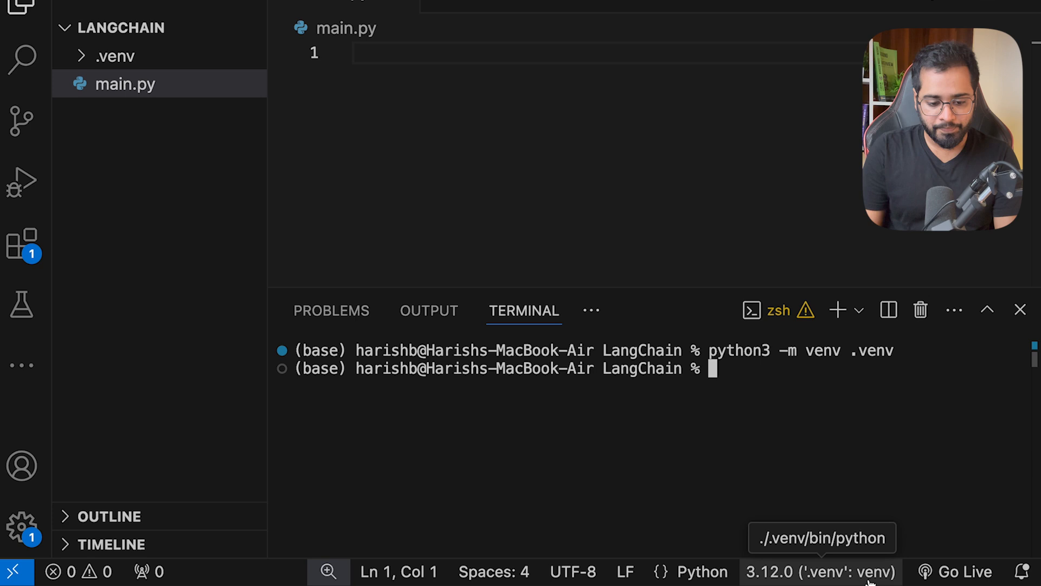
mouse_move(838, 410)
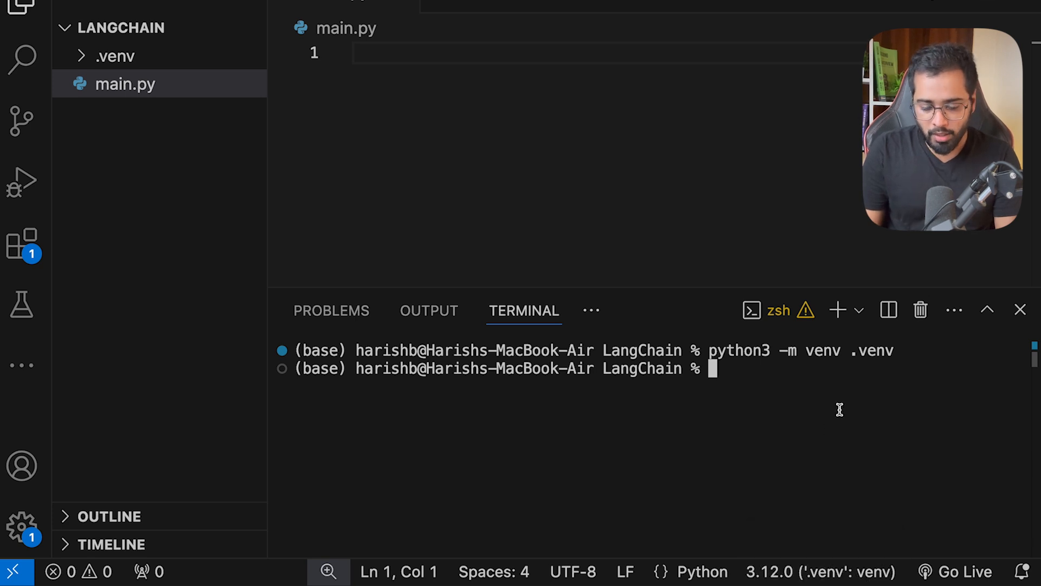
click(837, 309)
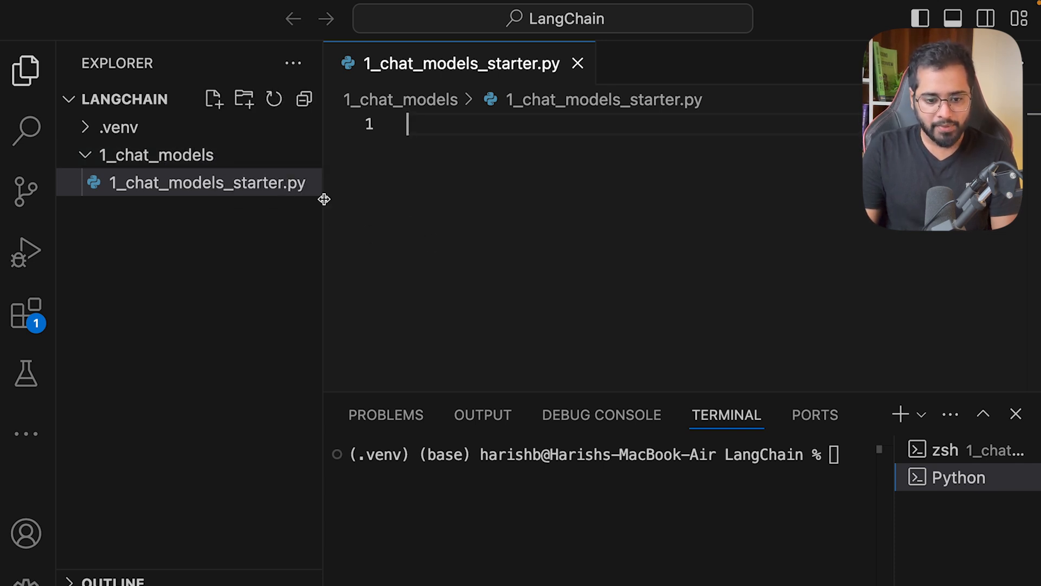
mouse_move(430, 219)
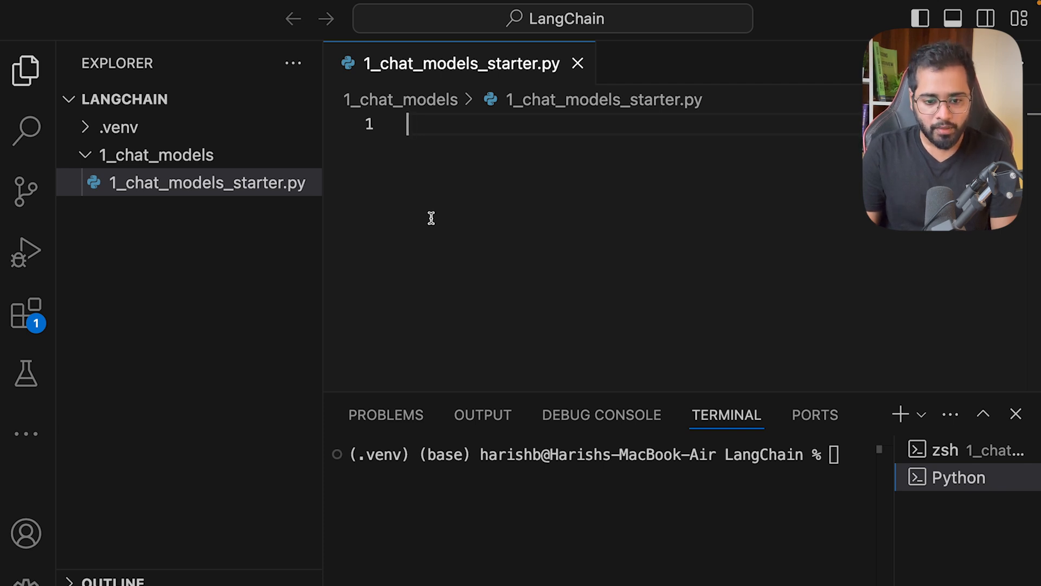
Step: Write print("Let's learn LangChain") in 1_chat_models_starter.py and run the file
text(print()
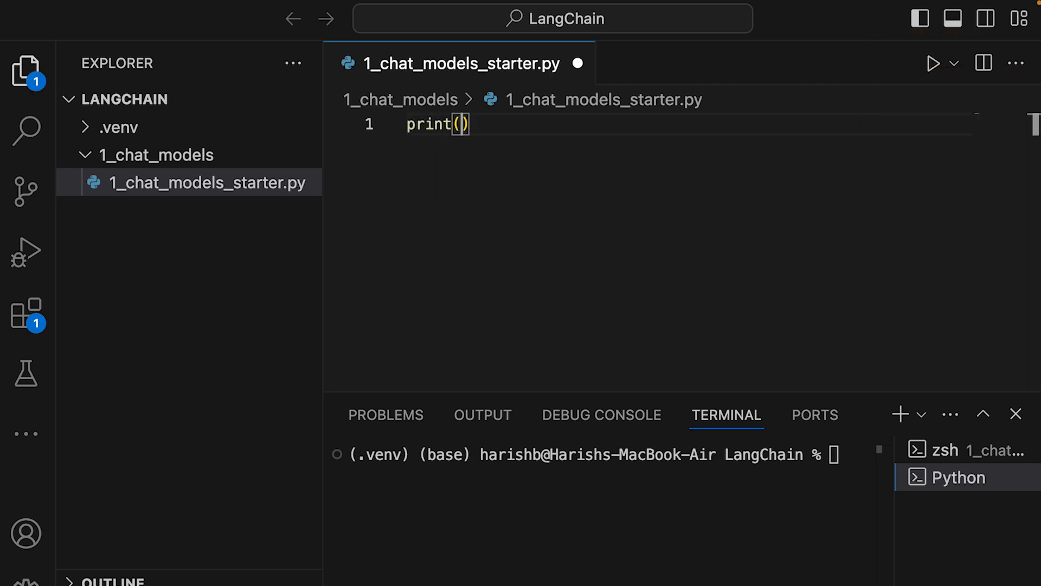
text("L")
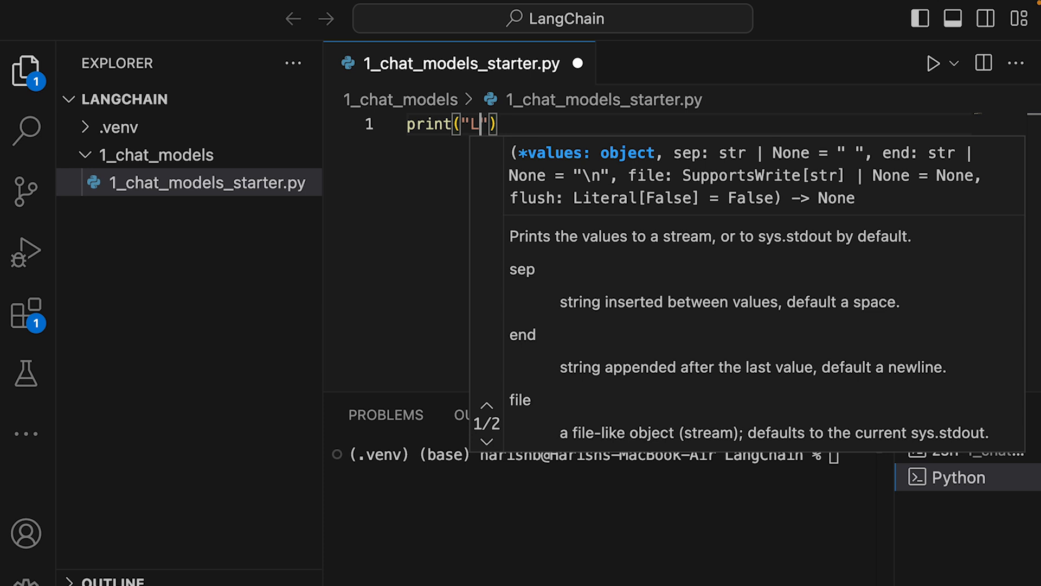
text(et's learn LangChain)
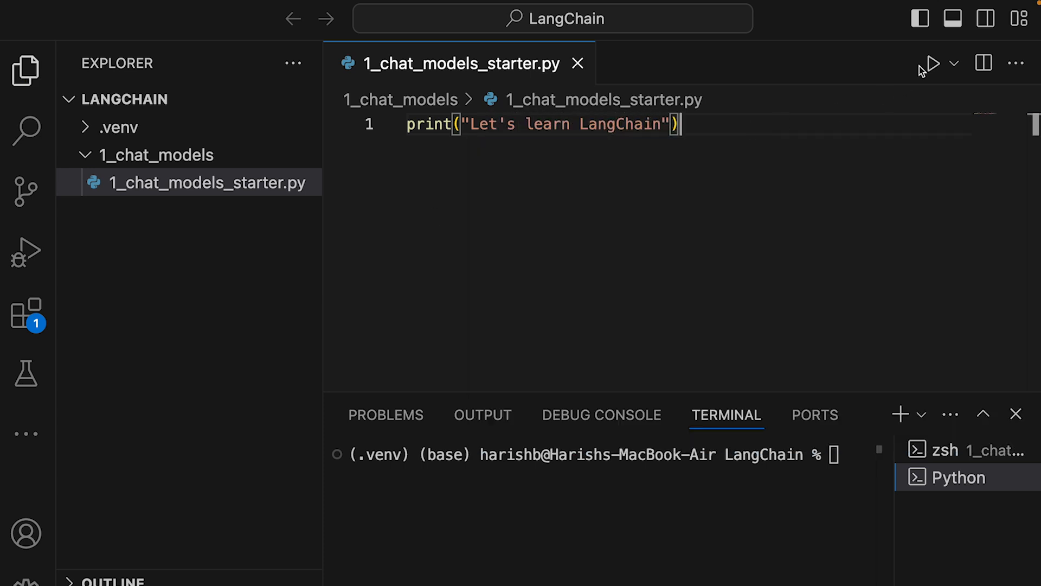
click(929, 63)
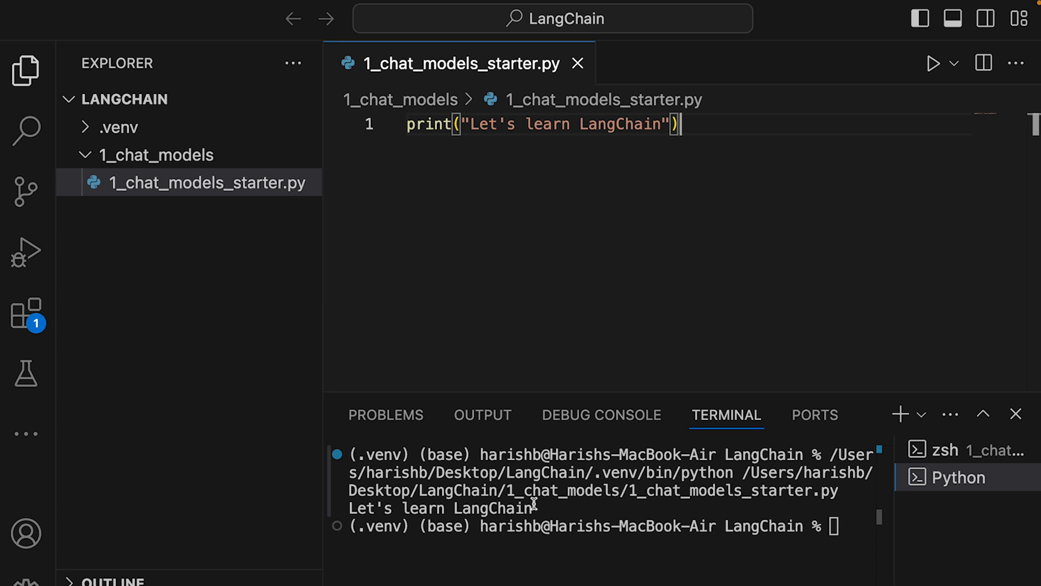